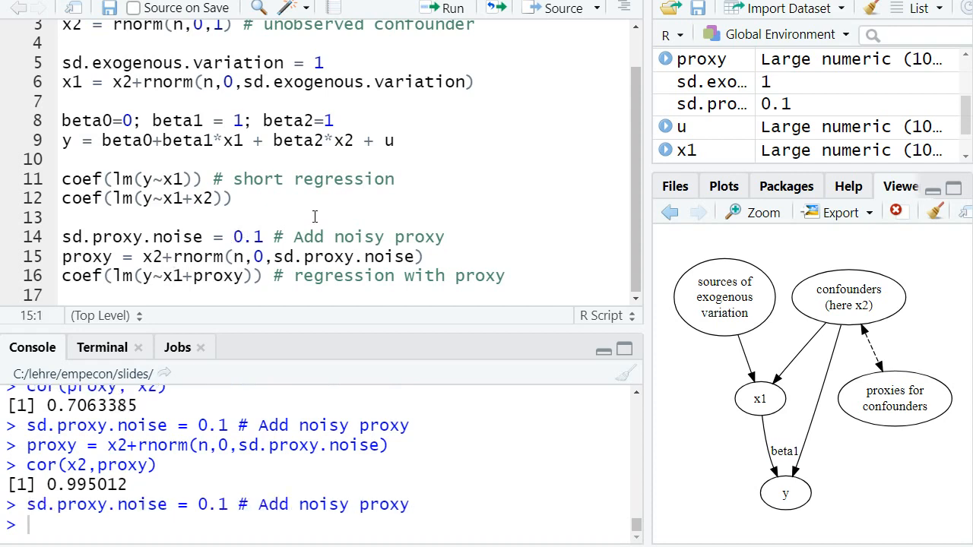
Run the noisy-proxy regression at noise 0.1, yielding x1 ≈ 1.008 and proxy ≈ 0.983.
key("Return")
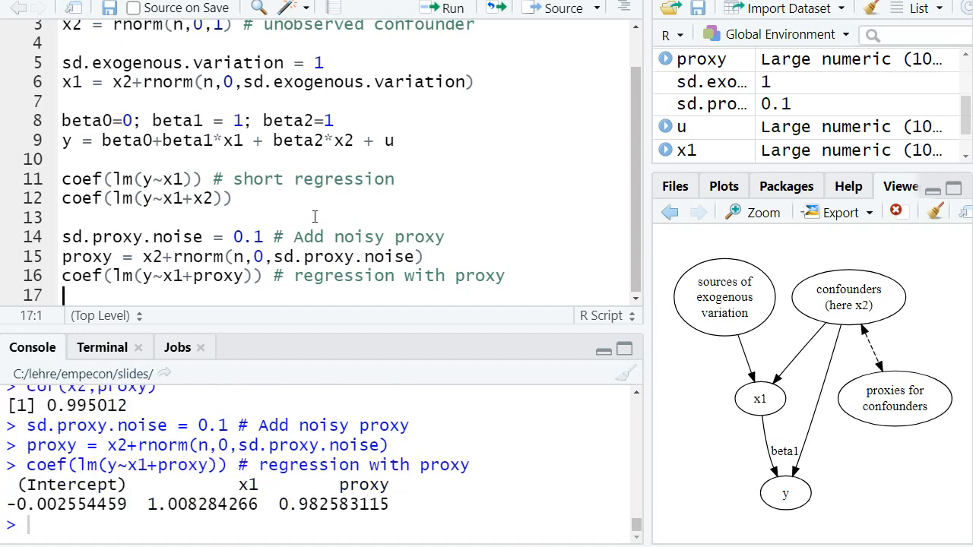
mouse_move(195, 511)
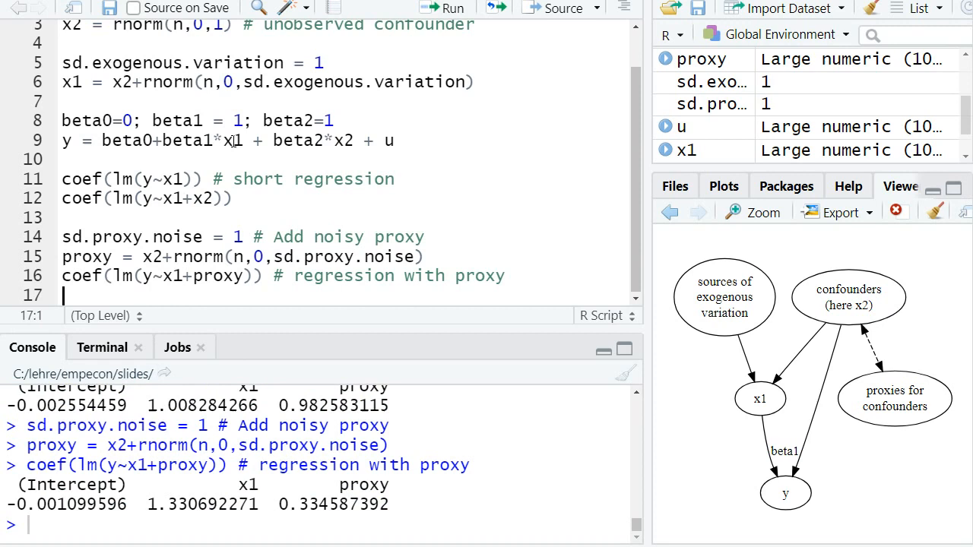
Edit line 5 so sd.exogenous.variation reads 0.1 instead of 1, without rerunning.
scroll("up", 3)
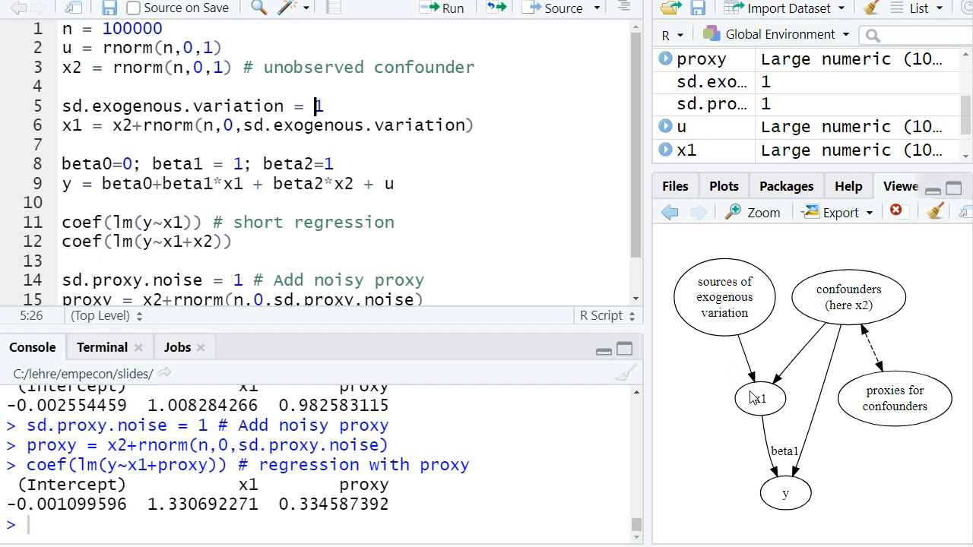
mouse_move(763, 398)
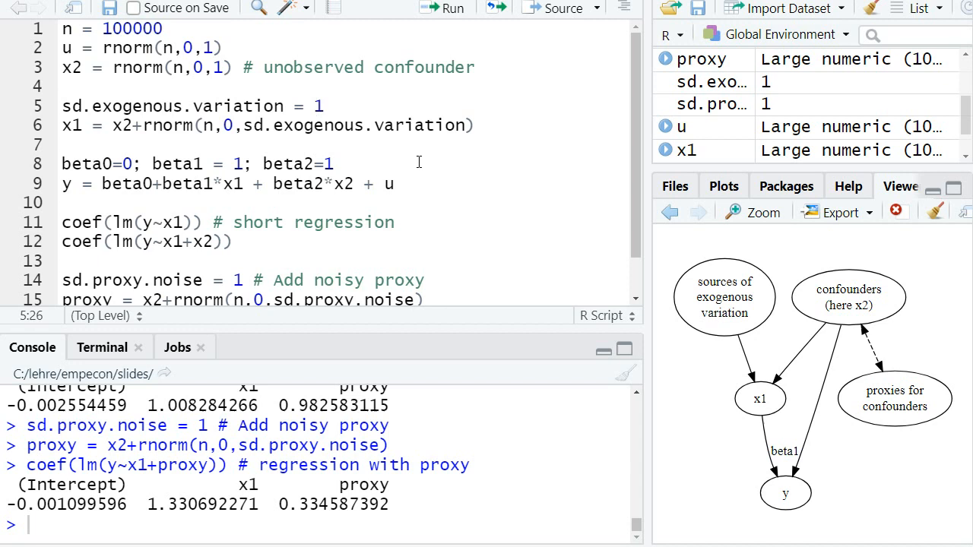
type("0.1")
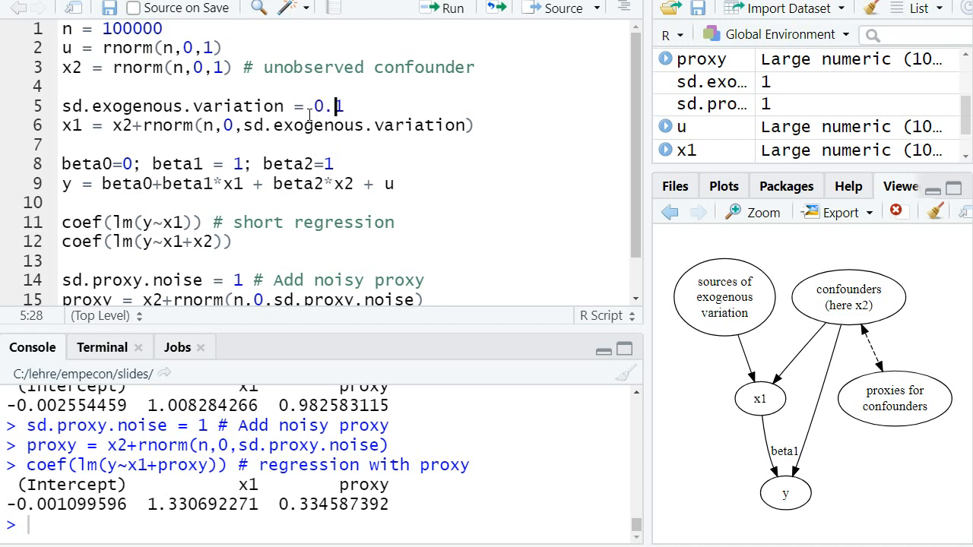
mouse_move(721, 362)
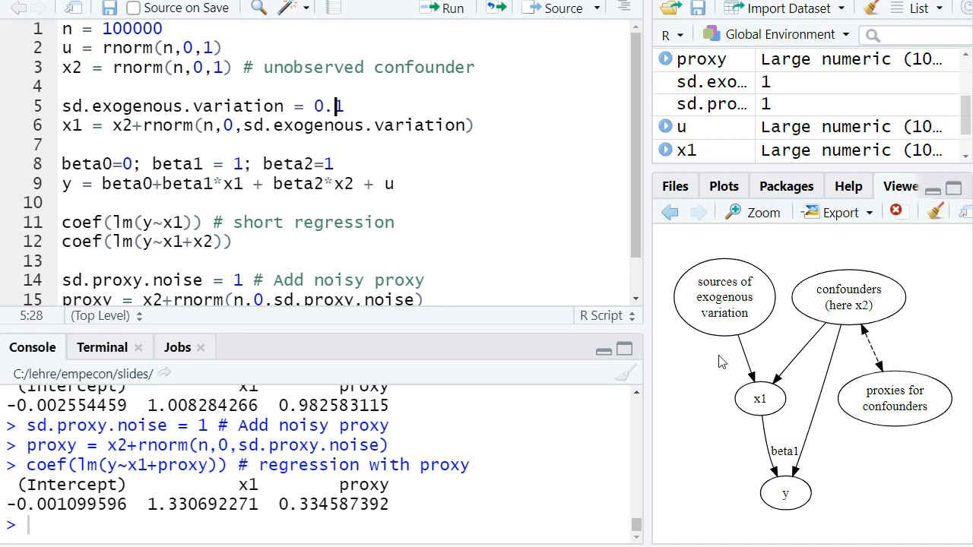